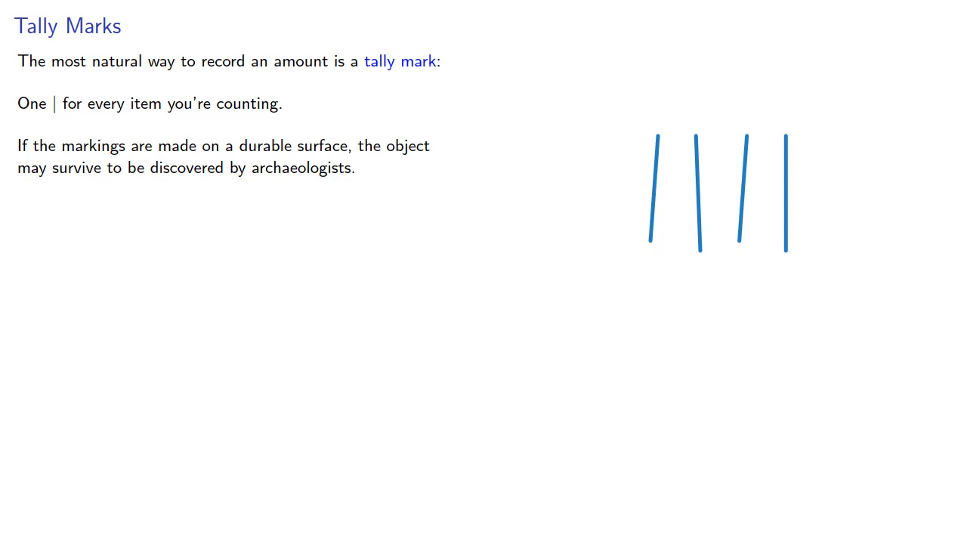
pyautogui.press('right')
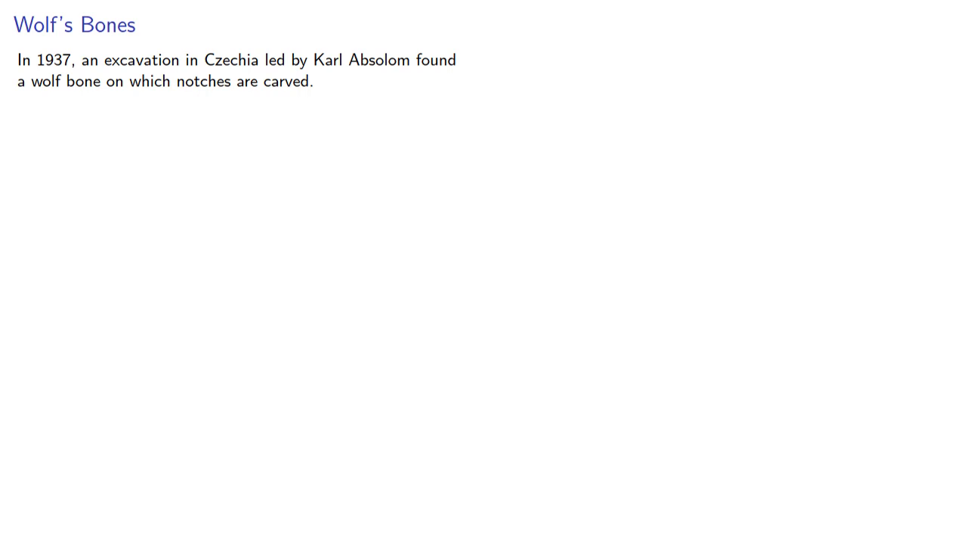
pyautogui.press('Right')
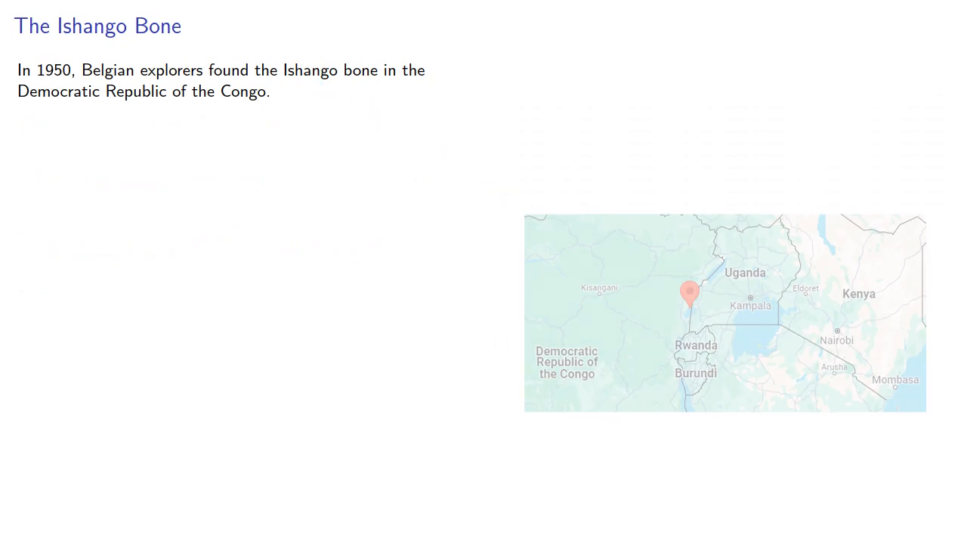
pyautogui.press('Right')
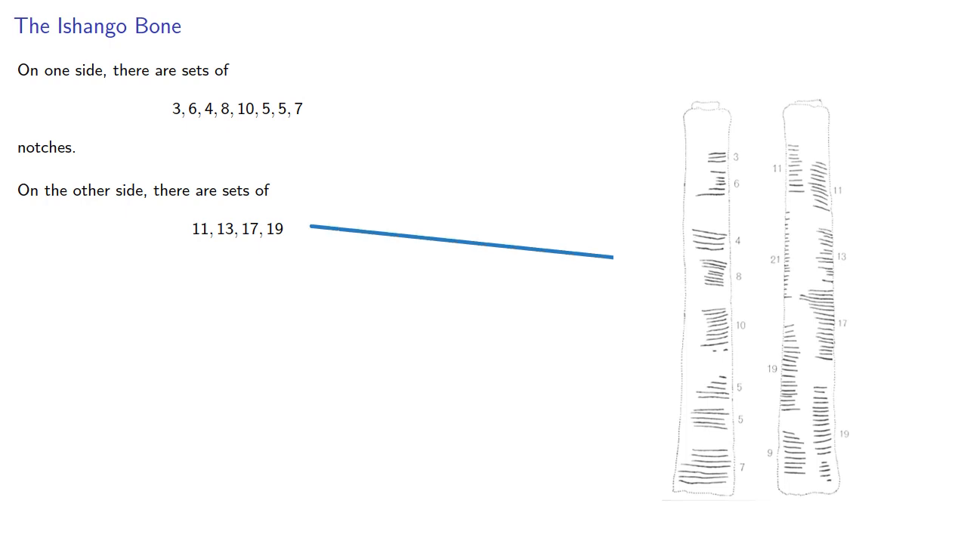